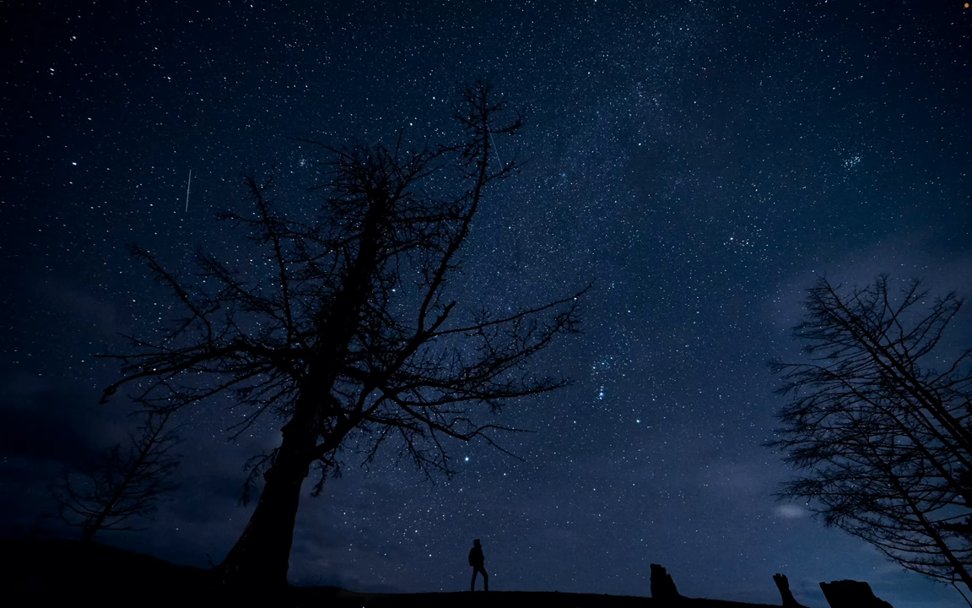
{"action": "mouse_move", "coordinate": [473, 292]}
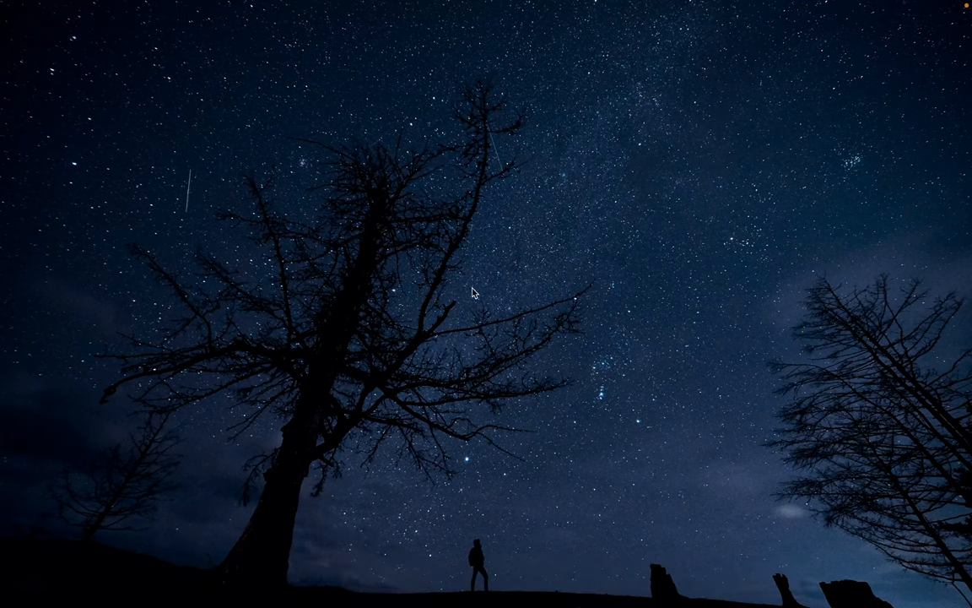
{"action": "mouse_move", "coordinate": [475, 340]}
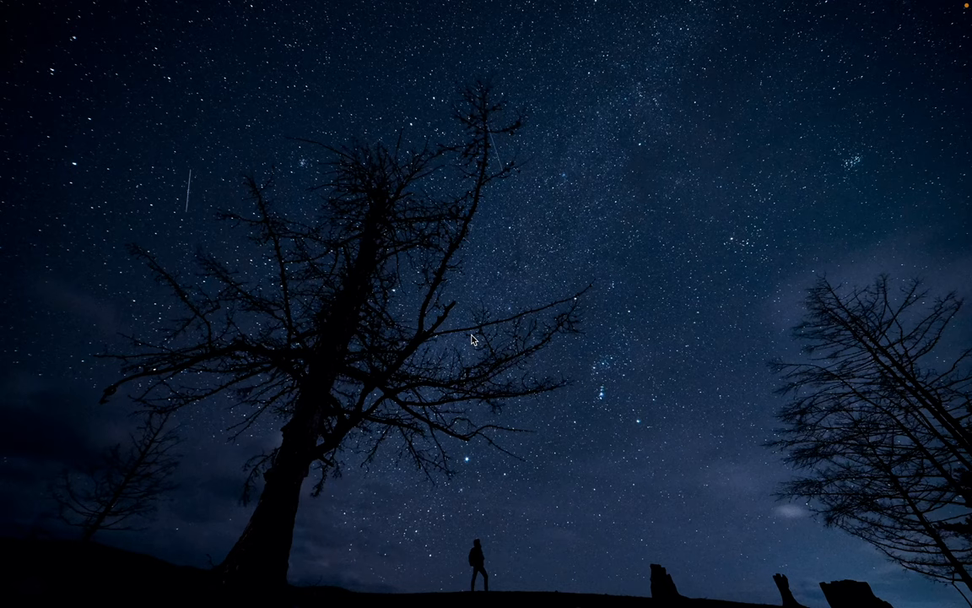
{"action": "mouse_move", "coordinate": [473, 494]}
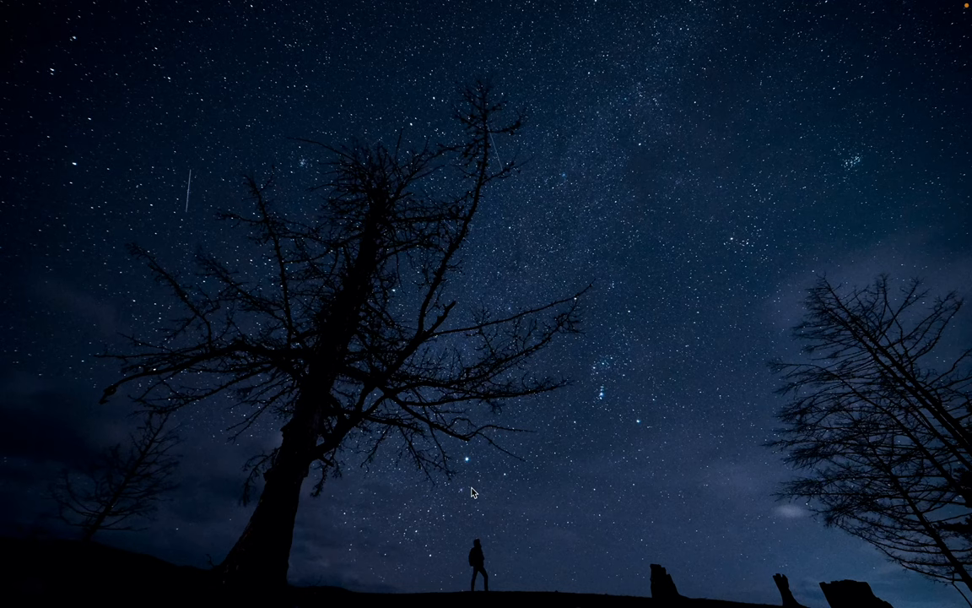
{"action": "mouse_move", "coordinate": [440, 580]}
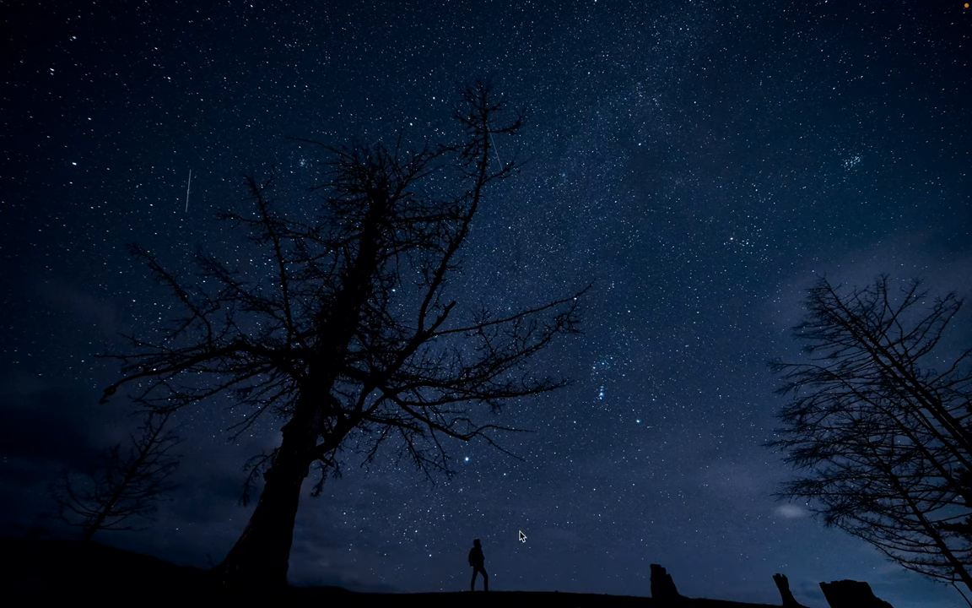
{"action": "mouse_move", "coordinate": [514, 580]}
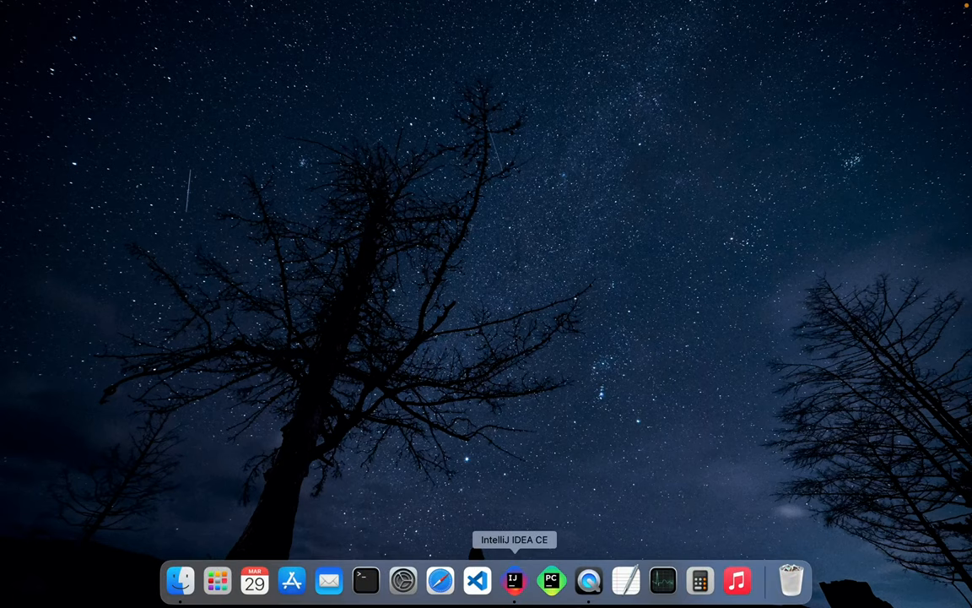
- Launch IntelliJ IDEA with My Application and open Settings from the app menu
{"action": "left_click", "coordinate": [514, 581]}
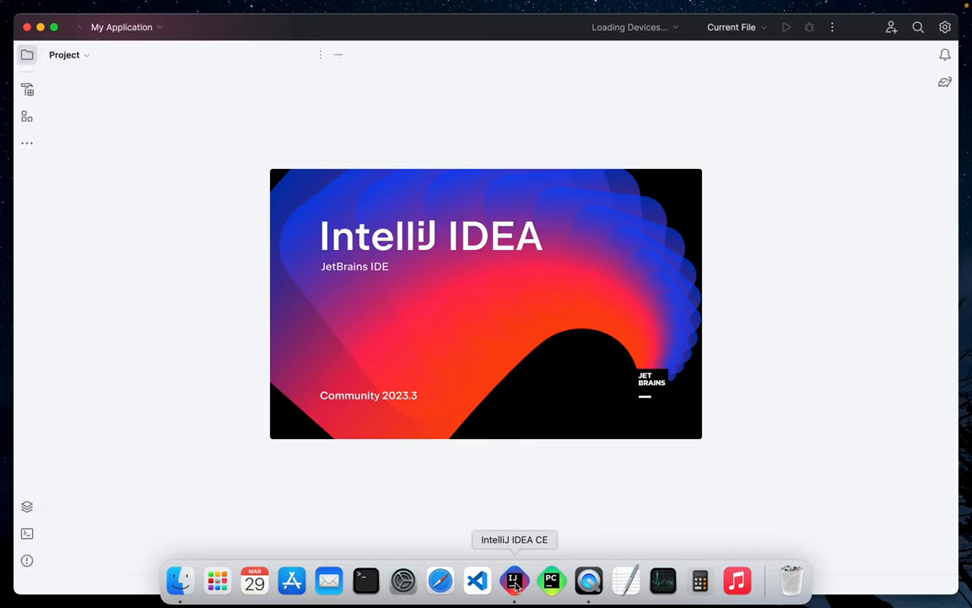
{"action": "left_click", "coordinate": [514, 581]}
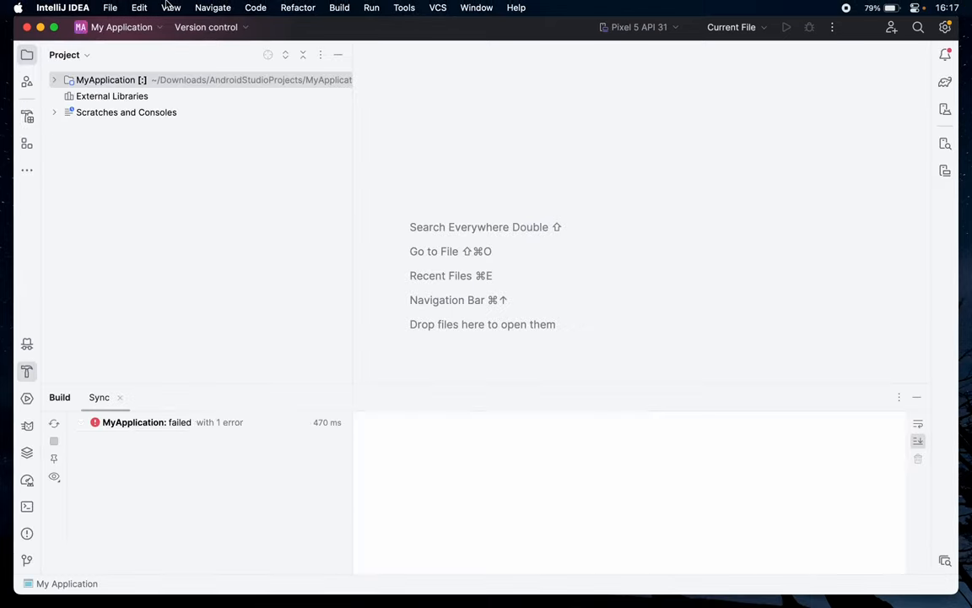
{"action": "left_click", "coordinate": [62, 8]}
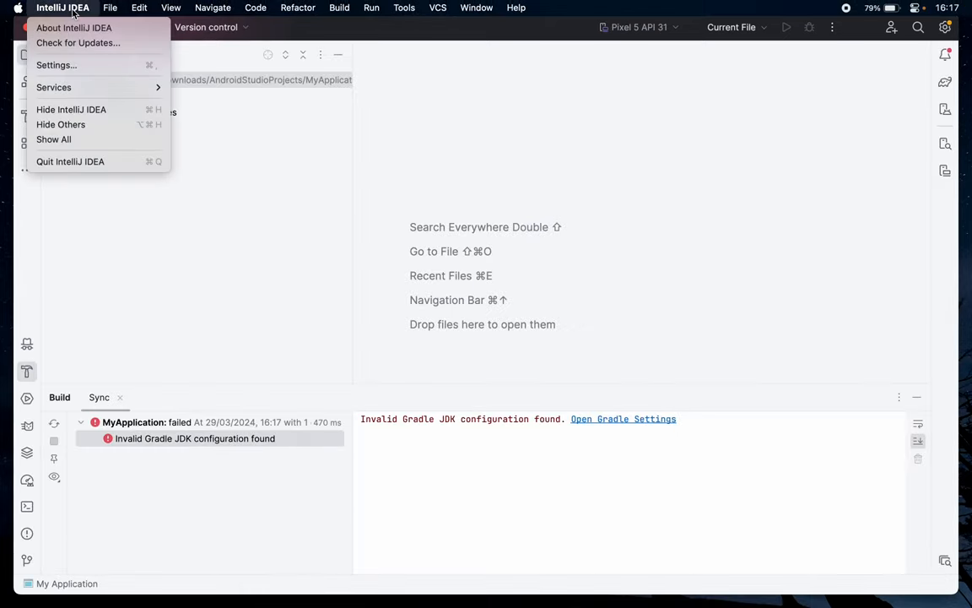
{"action": "mouse_move", "coordinate": [84, 65]}
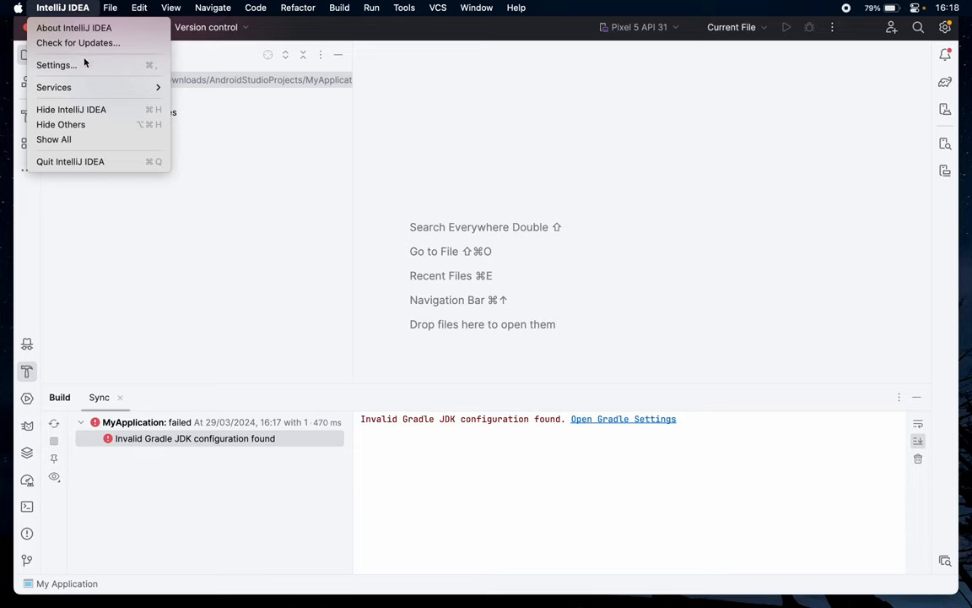
{"action": "mouse_move", "coordinate": [240, 201]}
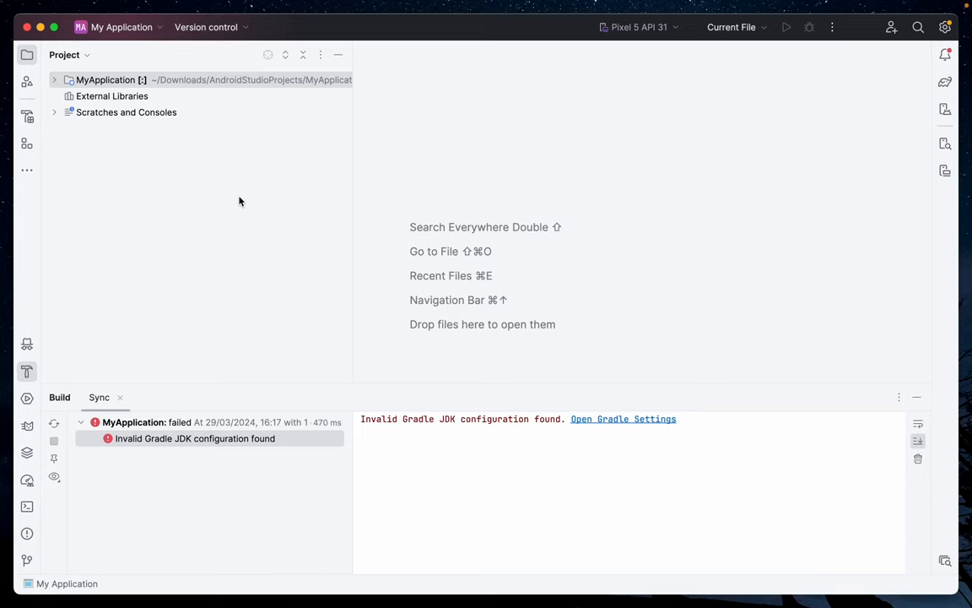
{"action": "left_click", "coordinate": [623, 419]}
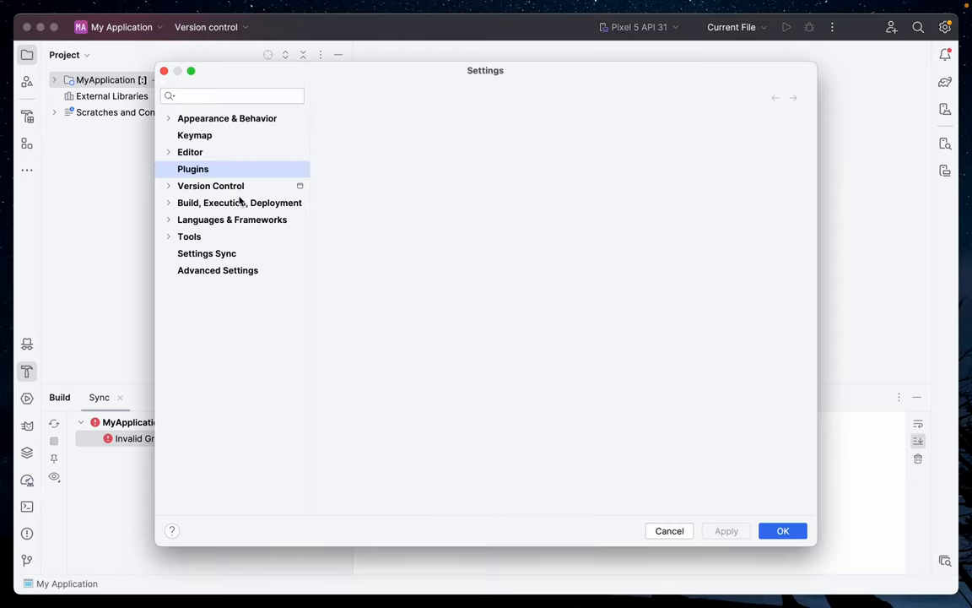
- Search installed plugins for 'andro', confirm Android is enabled, and close Settings with OK
{"action": "left_click", "coordinate": [192, 169]}
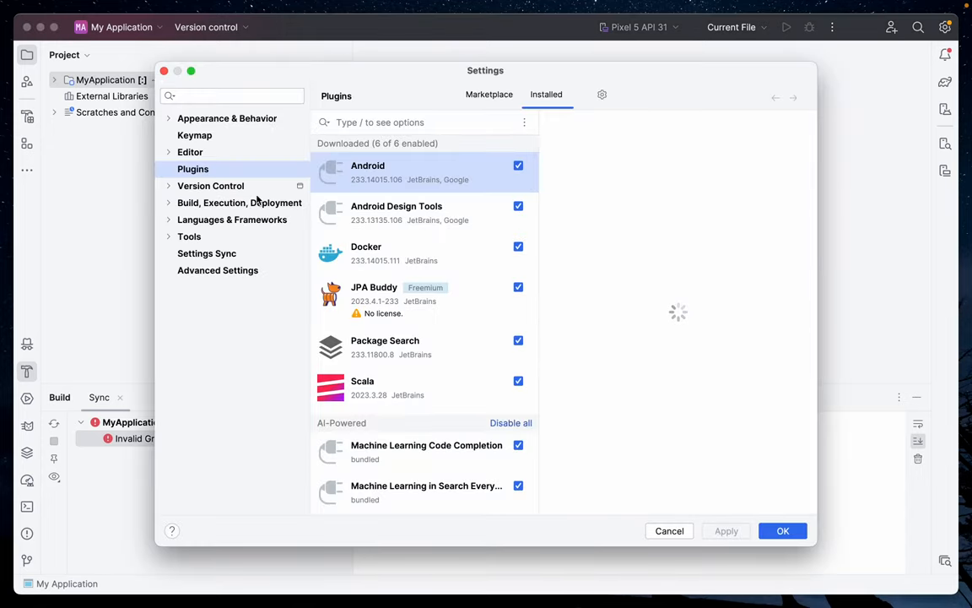
{"action": "mouse_move", "coordinate": [235, 185]}
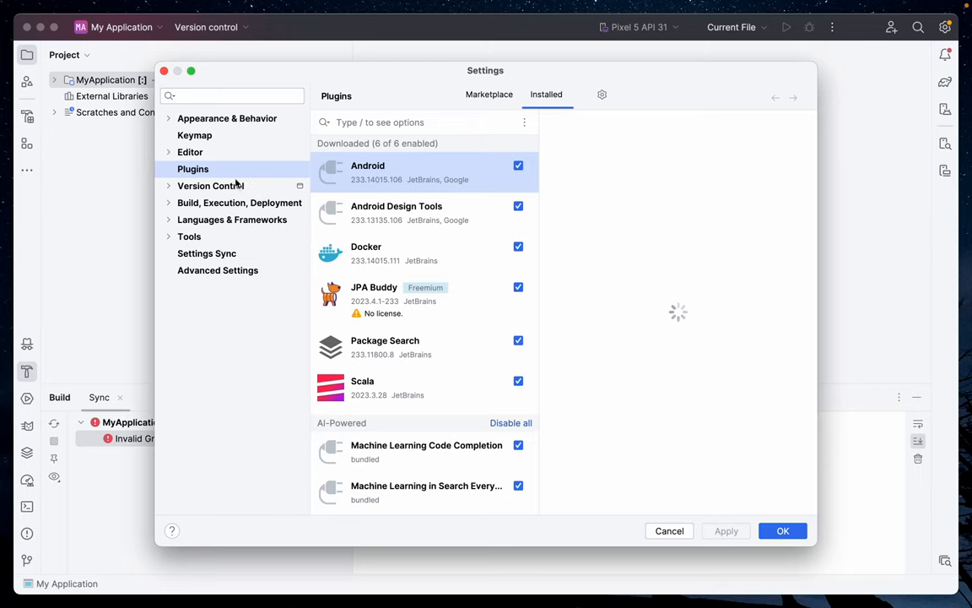
{"action": "left_click", "coordinate": [211, 185]}
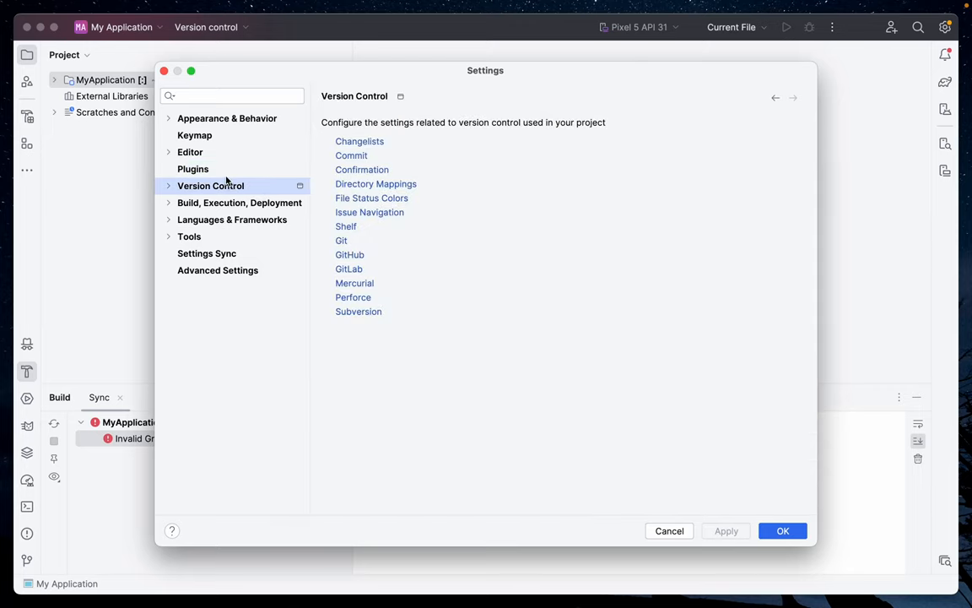
{"action": "left_click", "coordinate": [193, 169]}
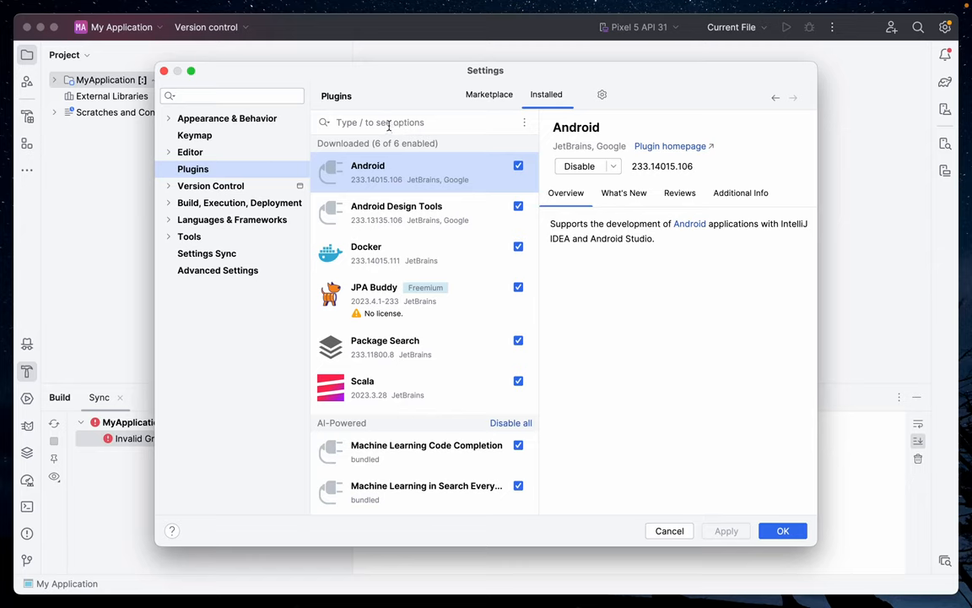
{"action": "type", "text": "android"}
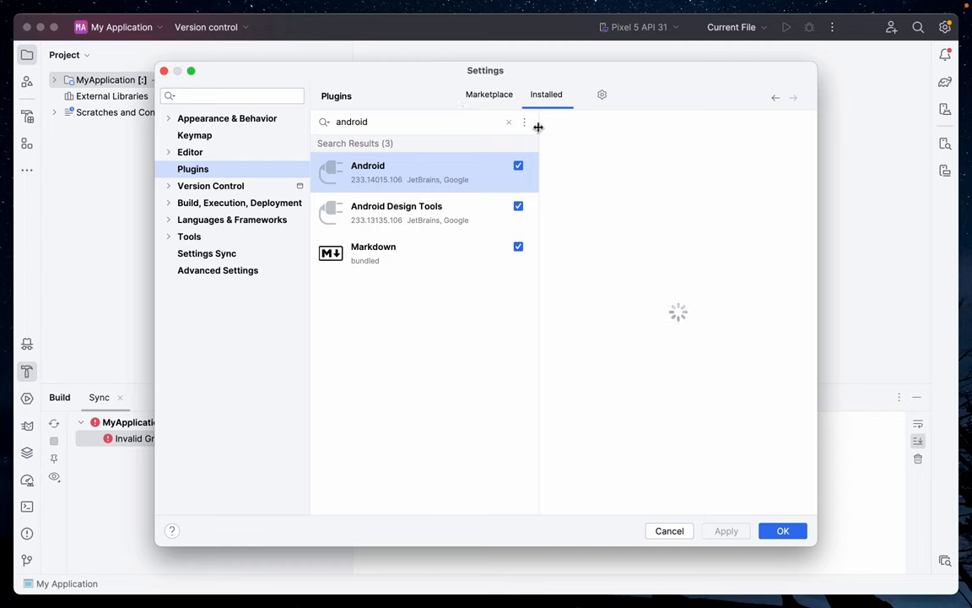
{"action": "mouse_move", "coordinate": [443, 173]}
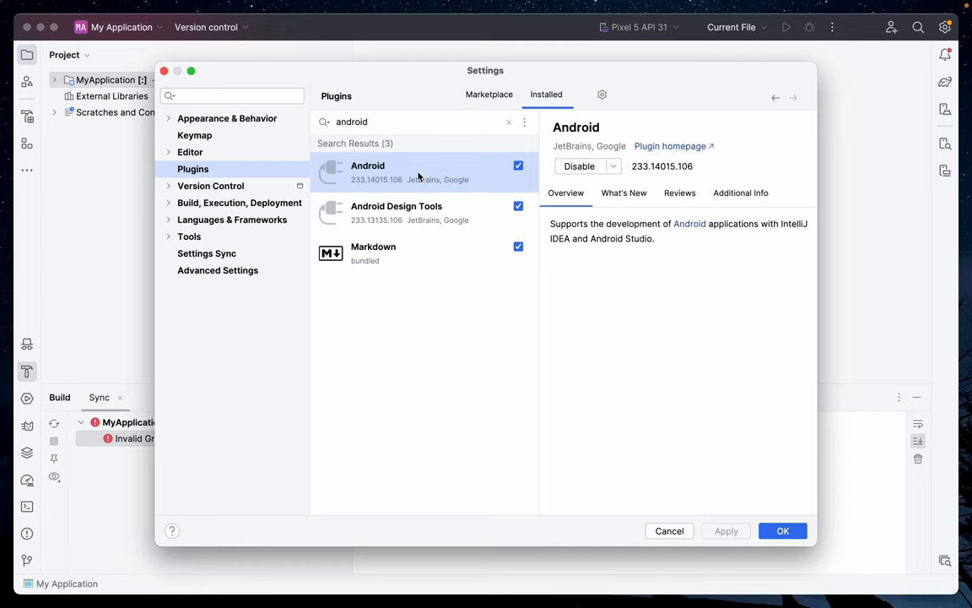
{"action": "mouse_move", "coordinate": [439, 157]}
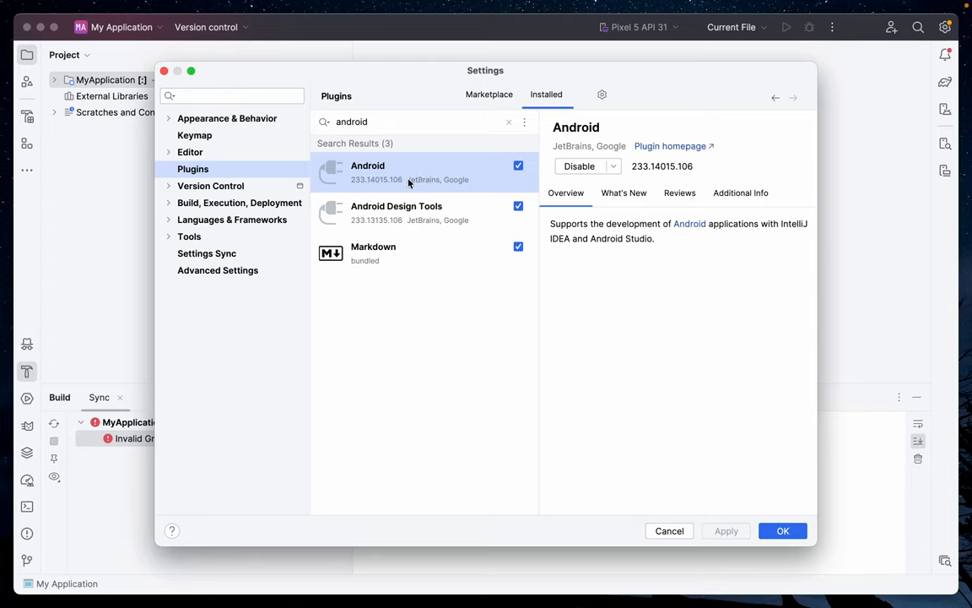
{"action": "mouse_move", "coordinate": [723, 533]}
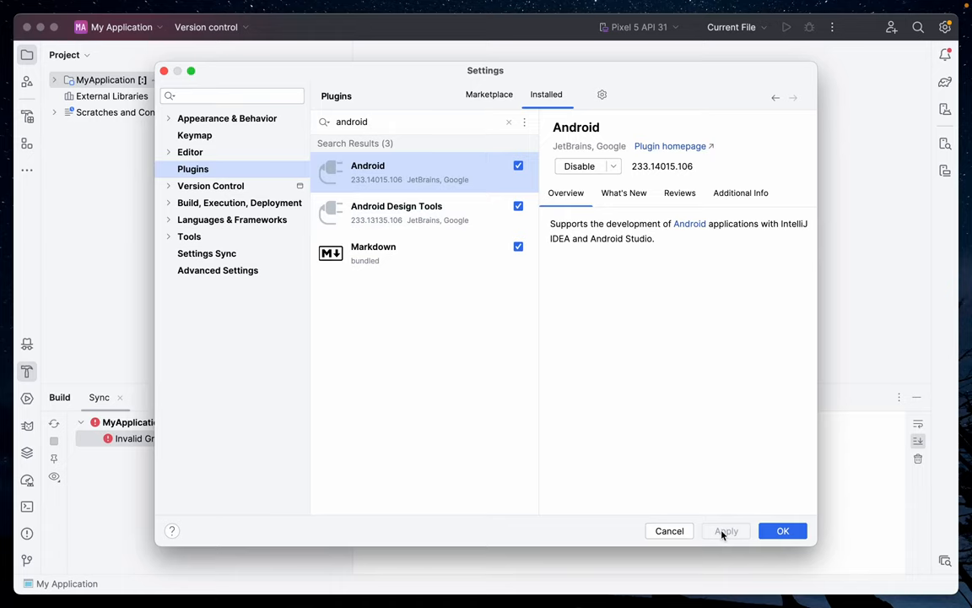
{"action": "mouse_move", "coordinate": [783, 530]}
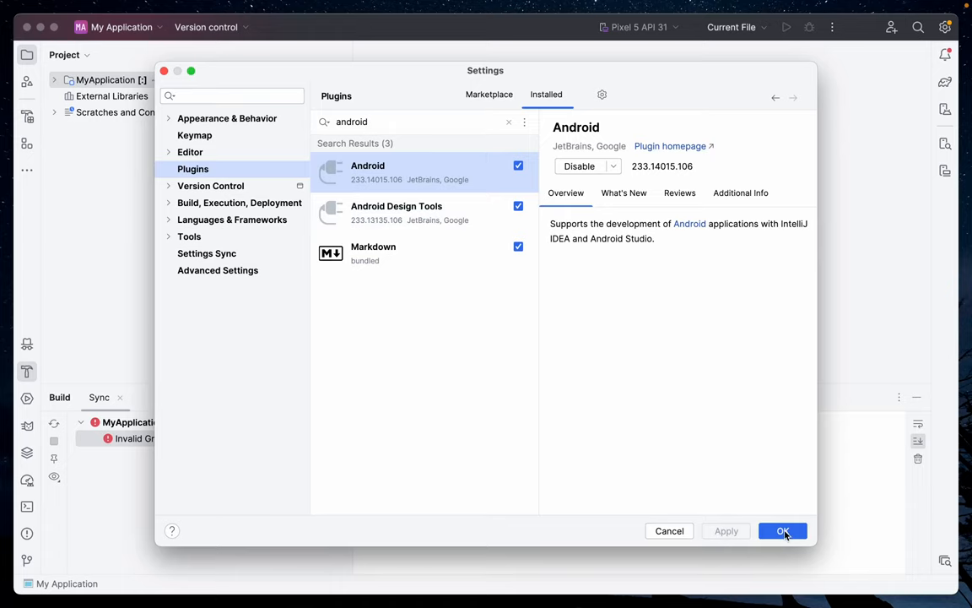
{"action": "left_click", "coordinate": [782, 531]}
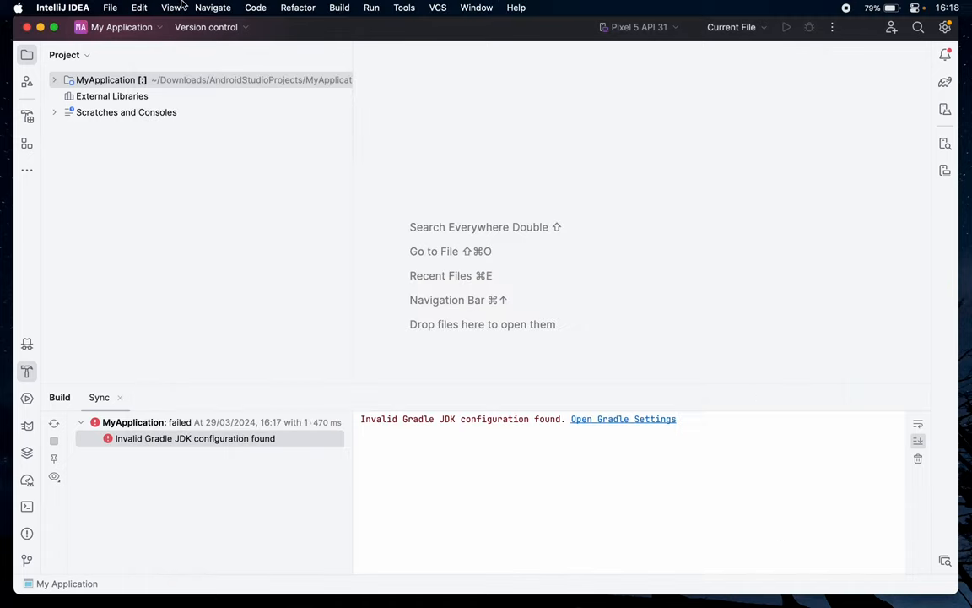
{"action": "mouse_move", "coordinate": [97, 5]}
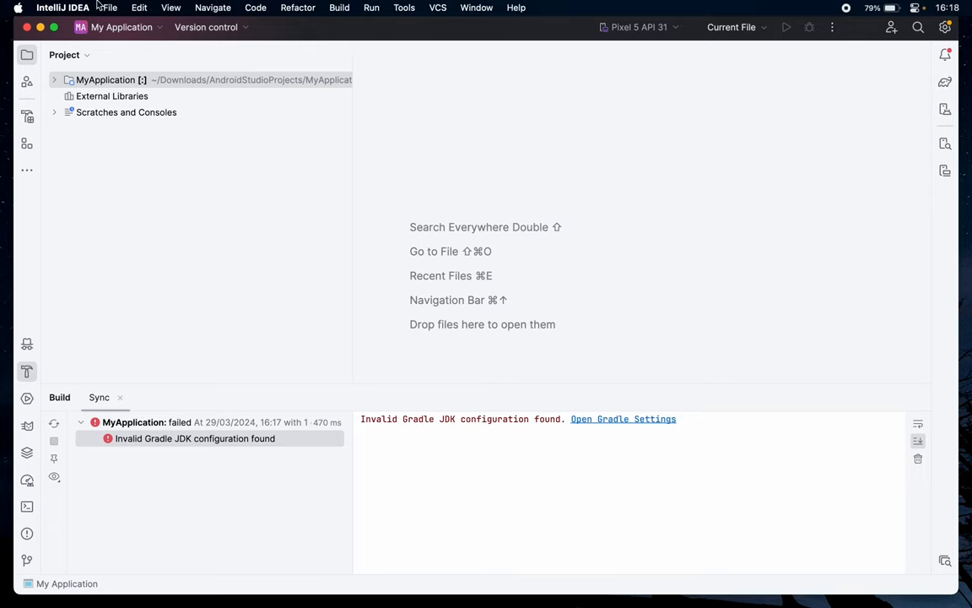
{"action": "mouse_move", "coordinate": [108, 10]}
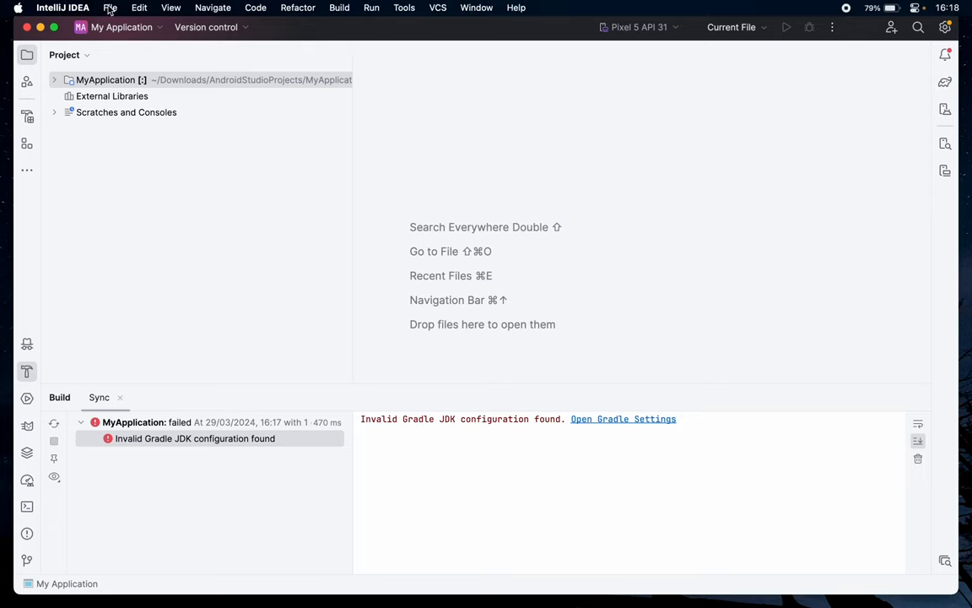
- Show the File menu's New submenu with the Project… entry highlighted
{"action": "left_click", "coordinate": [110, 8]}
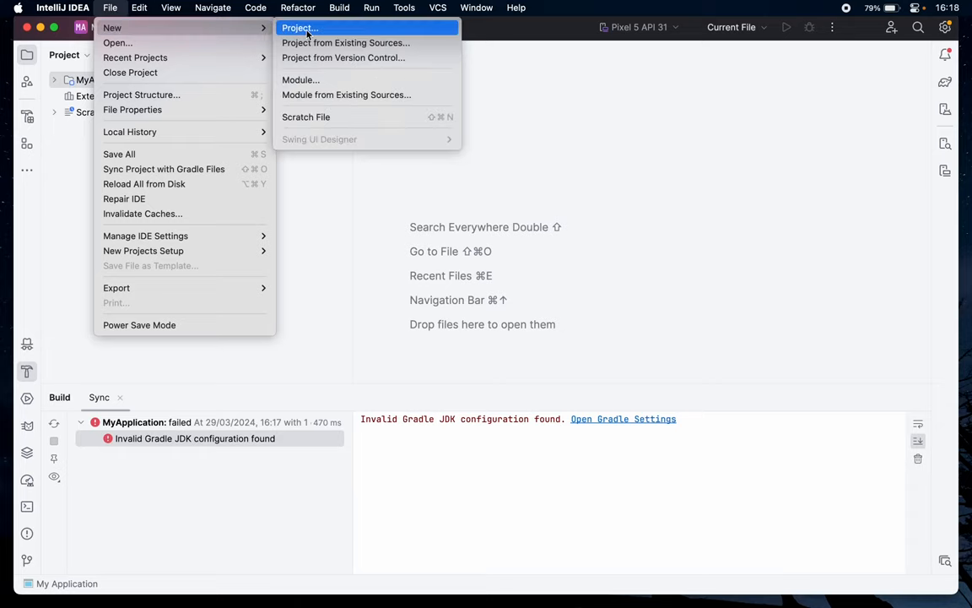
- Start a new project with the Android generator and scroll the Phone and Tablet templates
{"action": "left_click", "coordinate": [300, 27]}
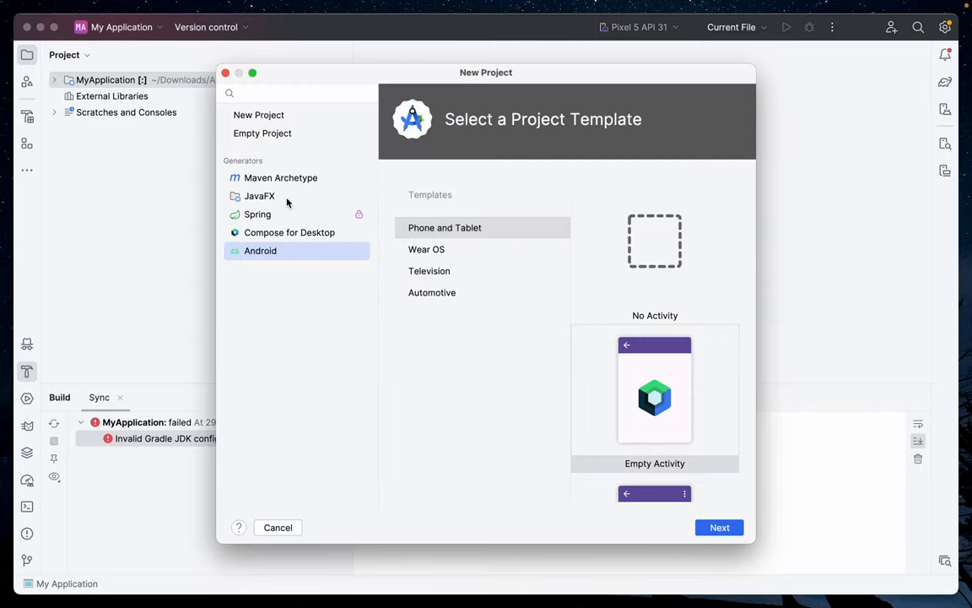
{"action": "mouse_move", "coordinate": [281, 244]}
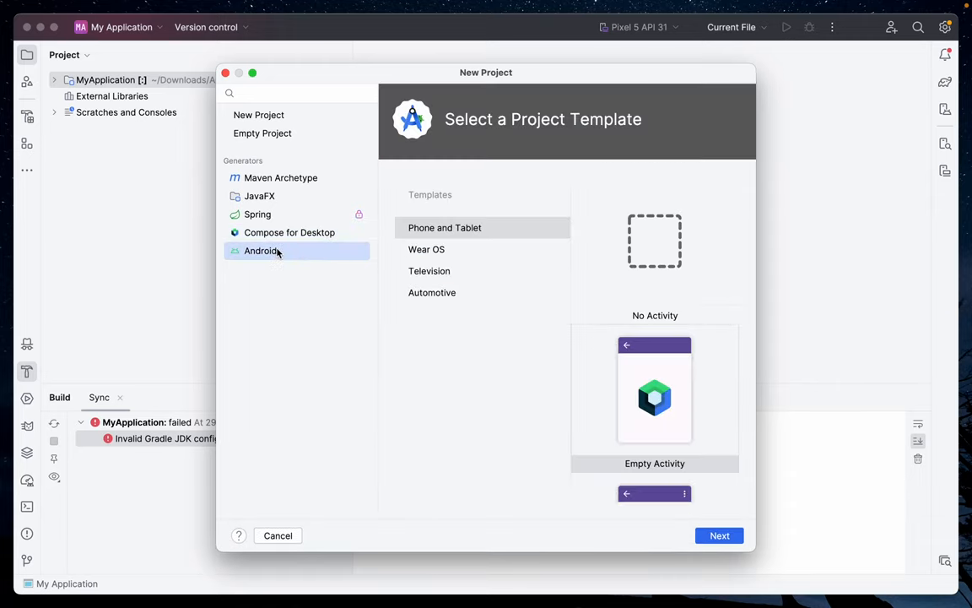
{"action": "mouse_move", "coordinate": [635, 301]}
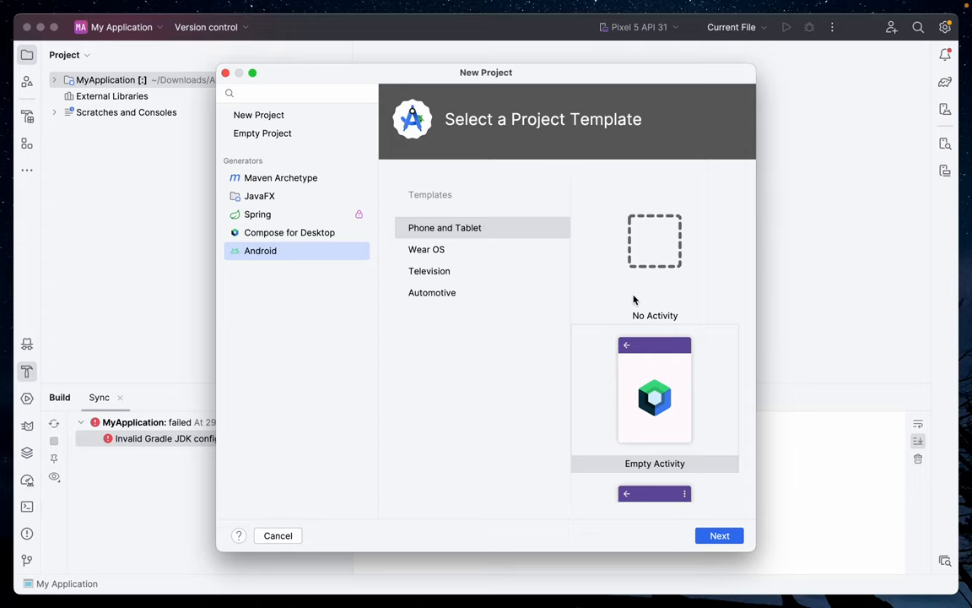
{"action": "scroll", "scroll_direction": "down", "scroll_amount": 3}
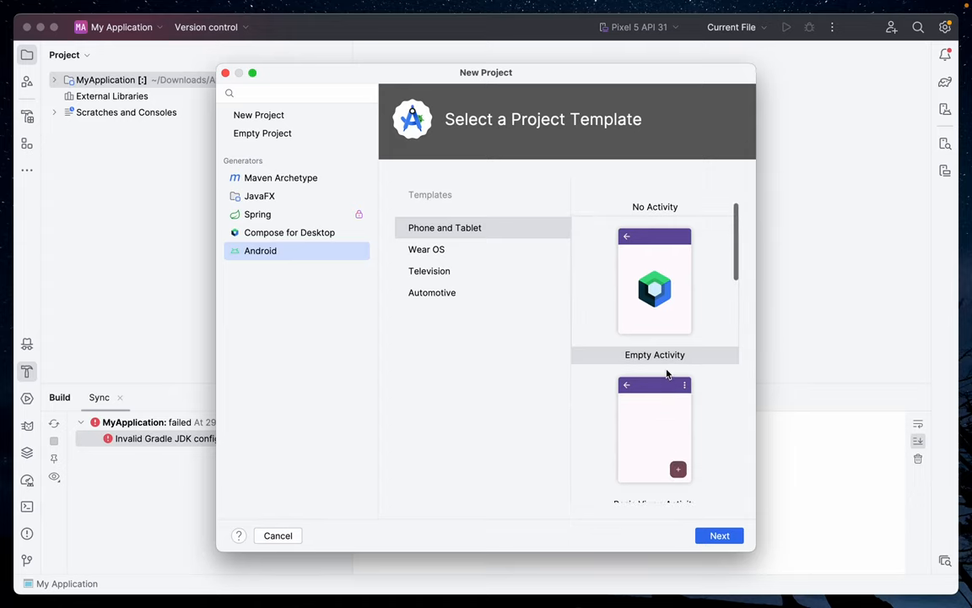